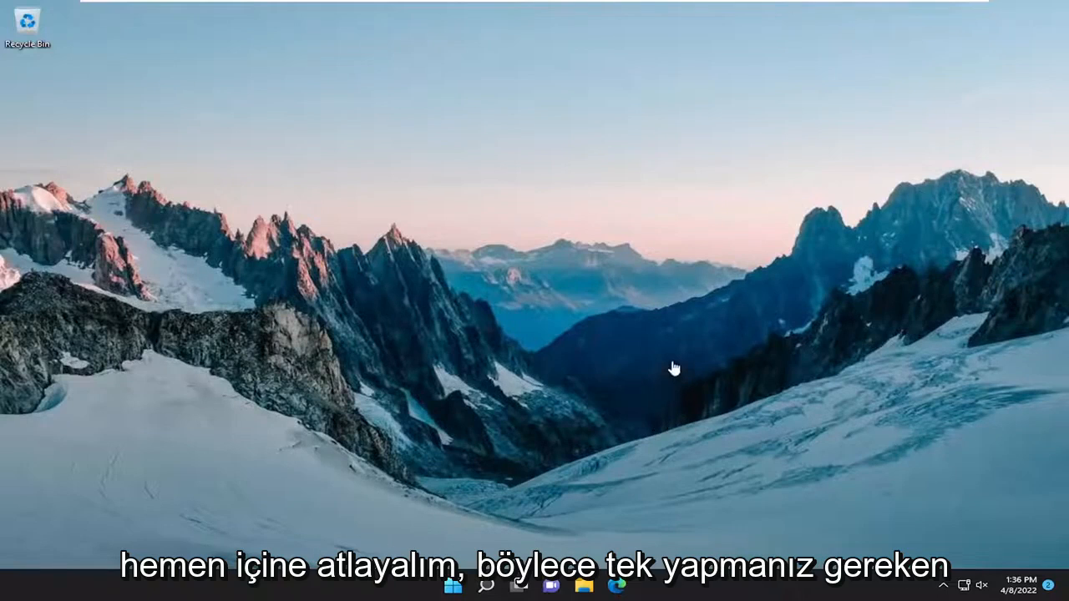
Go to Troubleshoot > Other troubleshooters and run the Windows Update troubleshooter
{"action": "left_click", "coordinate": [486, 585]}
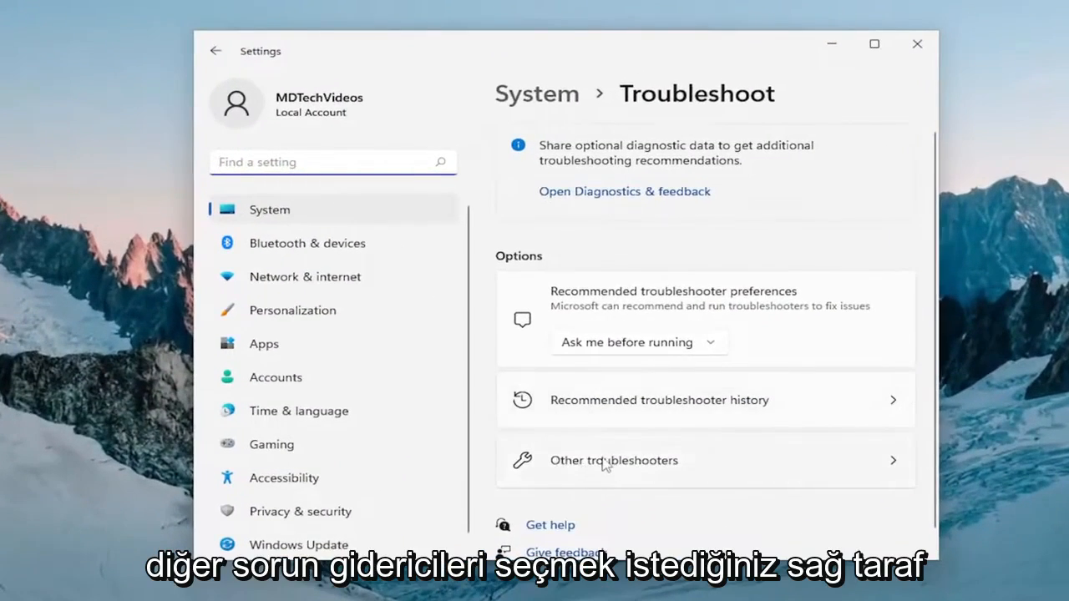
{"action": "left_click", "coordinate": [614, 460]}
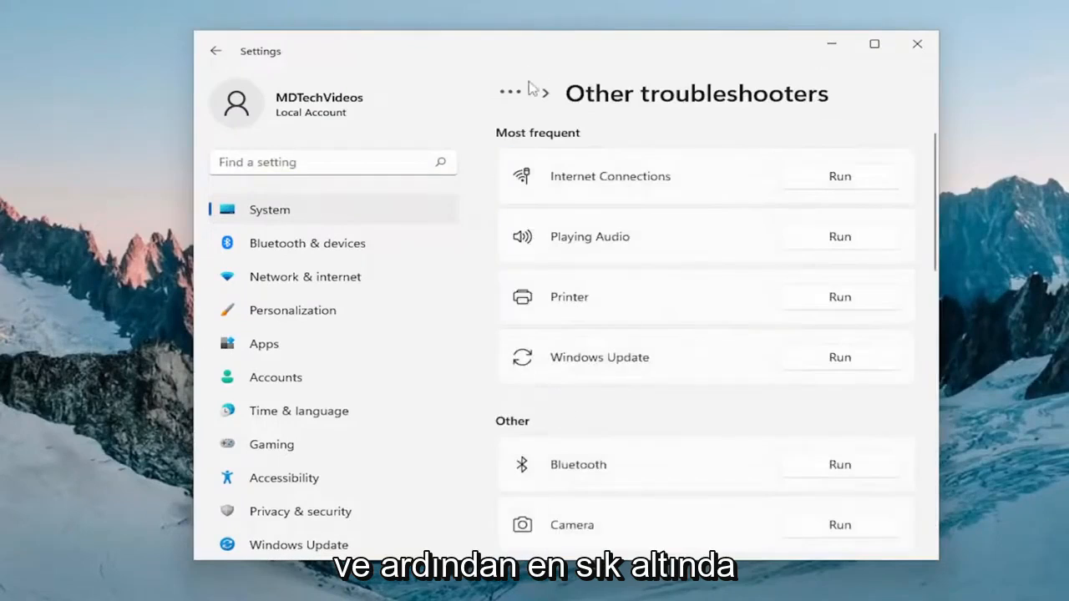
{"action": "mouse_move", "coordinate": [827, 362]}
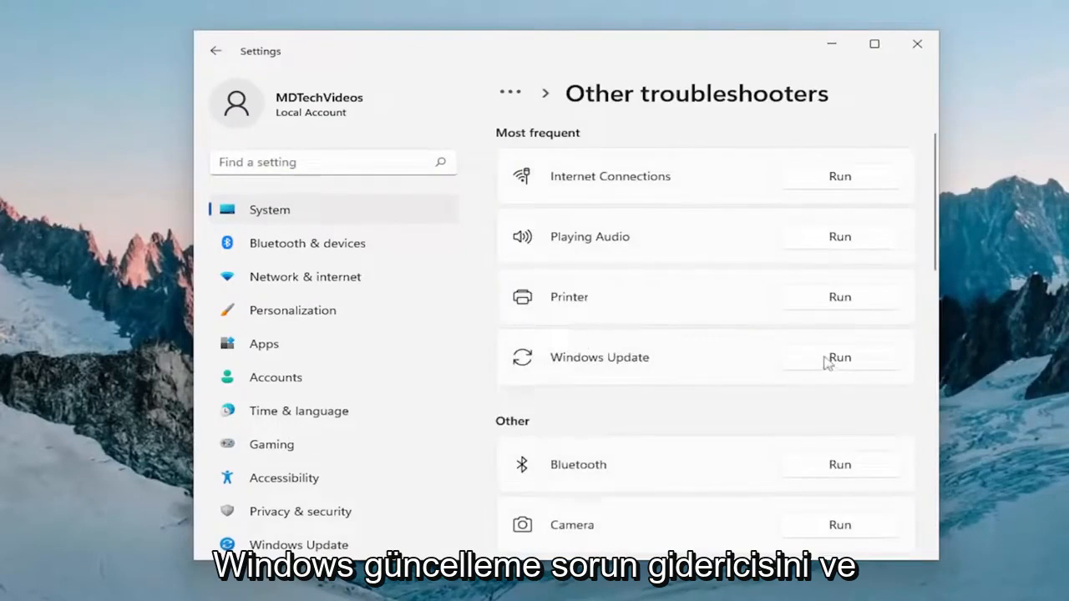
{"action": "left_click", "coordinate": [838, 357]}
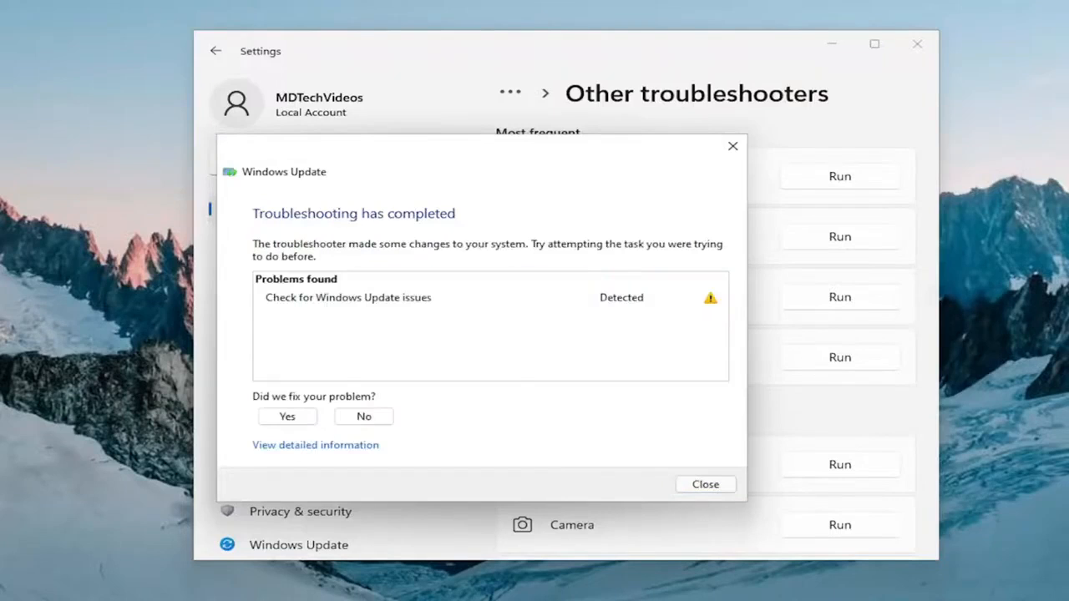
{"action": "mouse_move", "coordinate": [550, 367]}
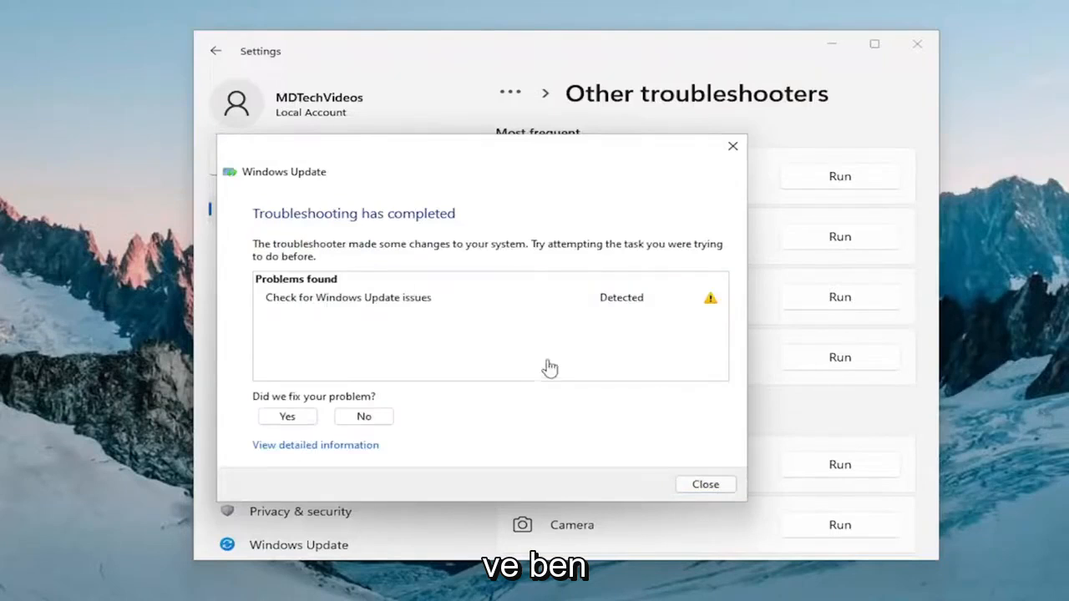
{"action": "mouse_move", "coordinate": [506, 322]}
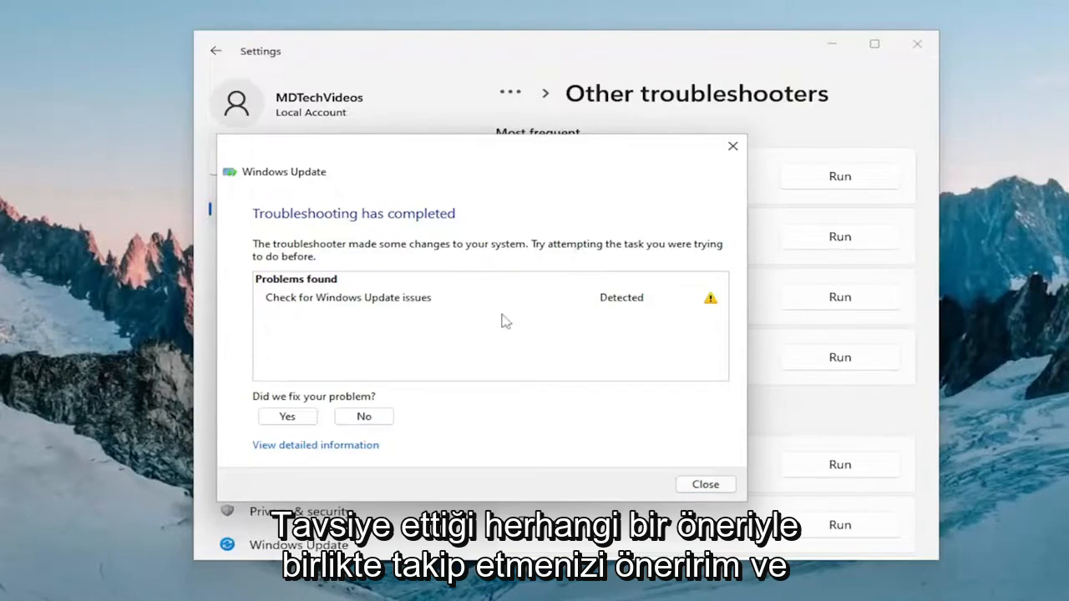
{"action": "mouse_move", "coordinate": [705, 484]}
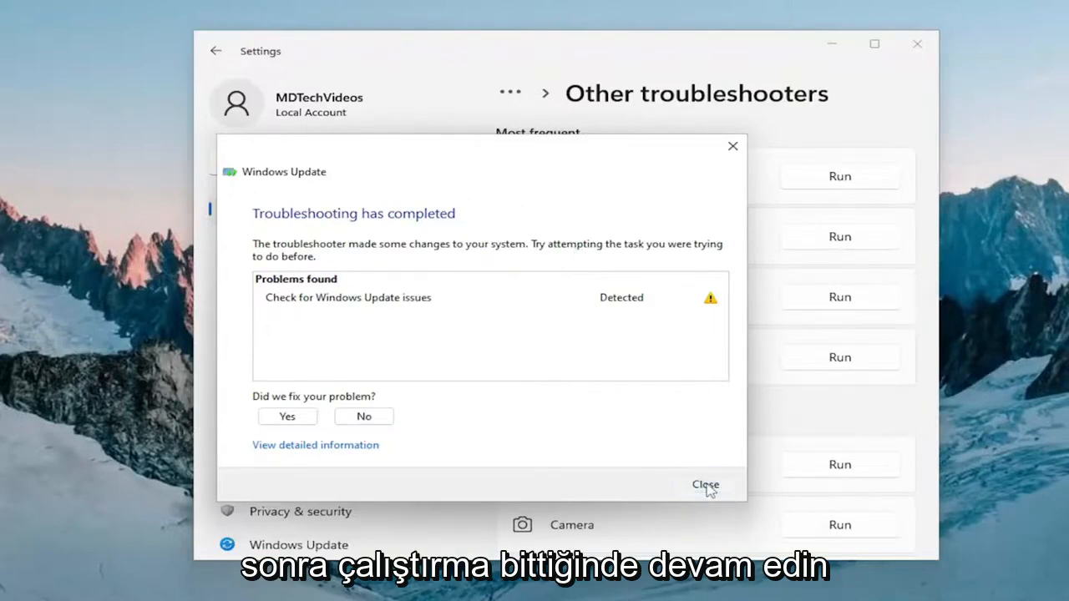